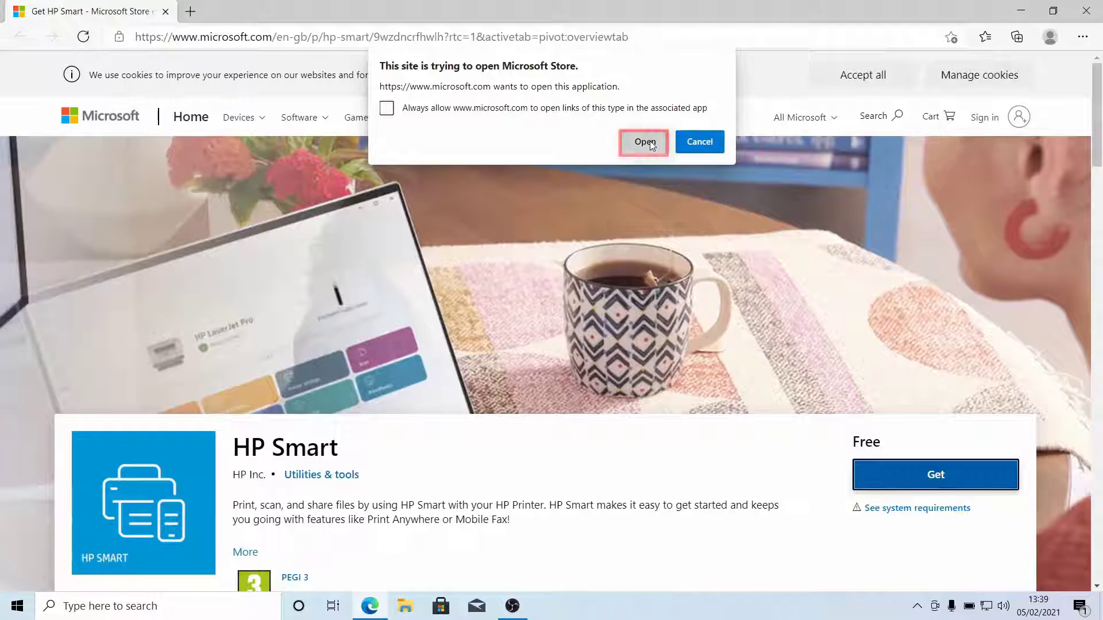
Get the free HP Smart app from Microsoft Store, declining Microsoft account sign-in
left_click(643, 141)
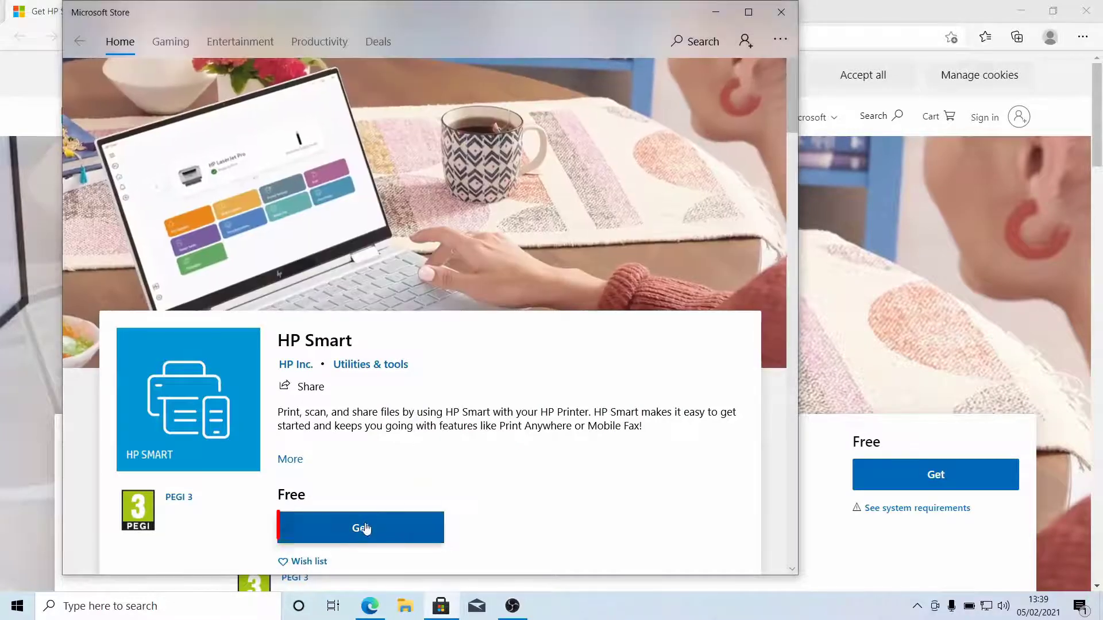
left_click(361, 529)
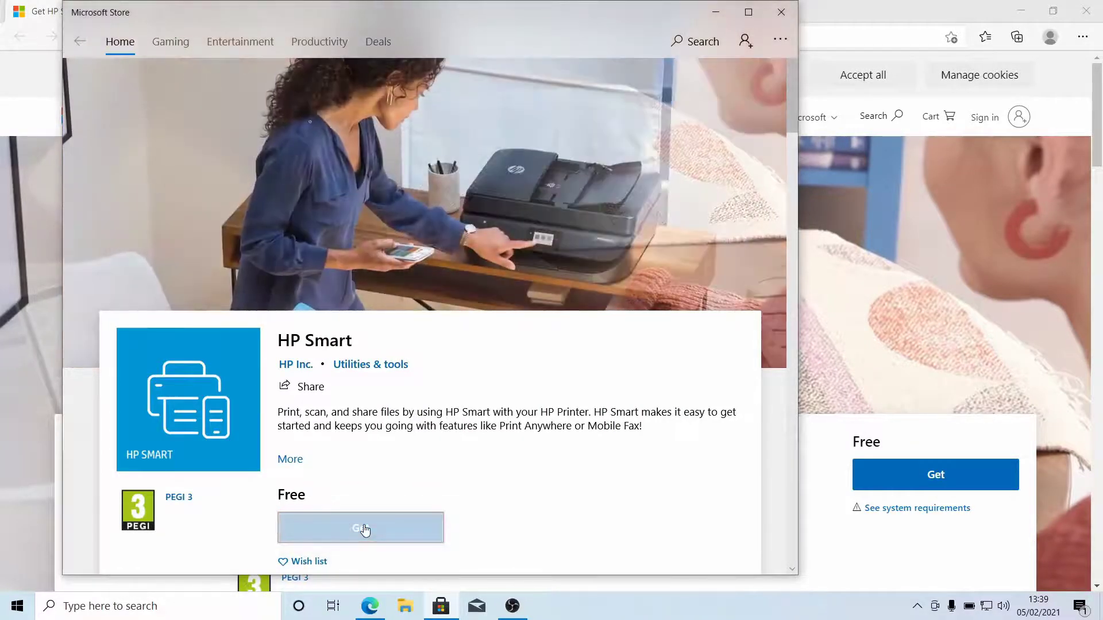
left_click(360, 527)
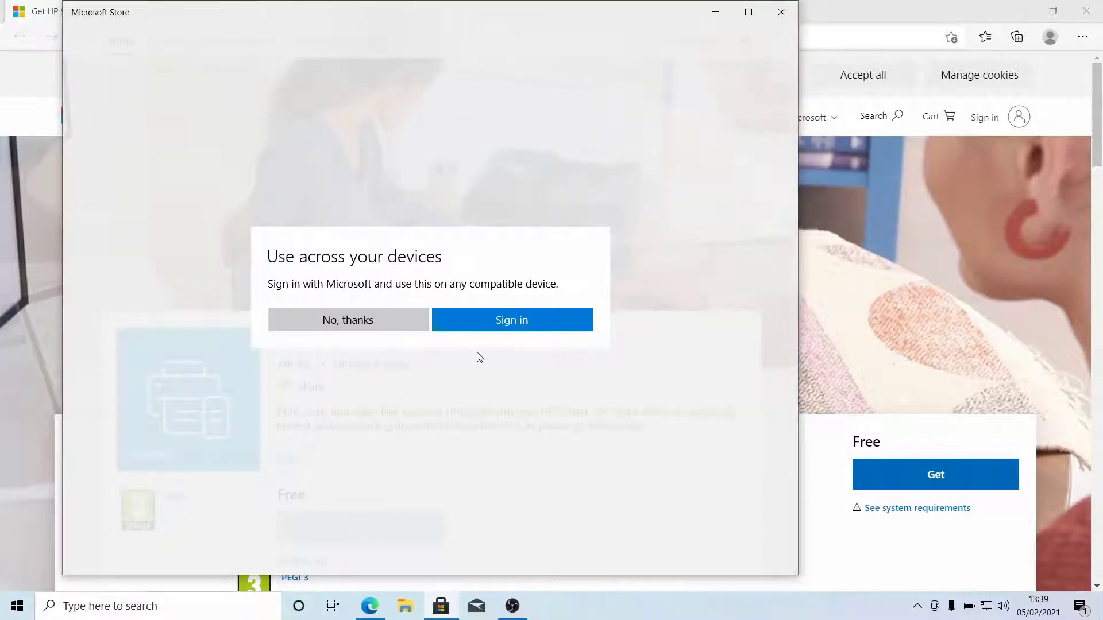
mouse_move(484, 344)
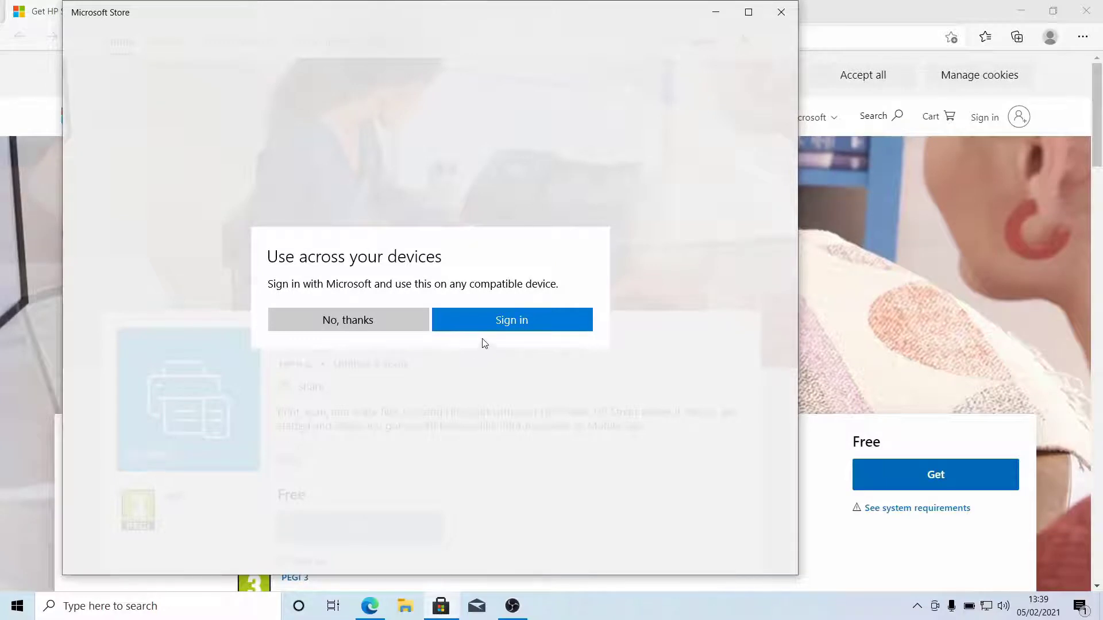
mouse_move(347, 320)
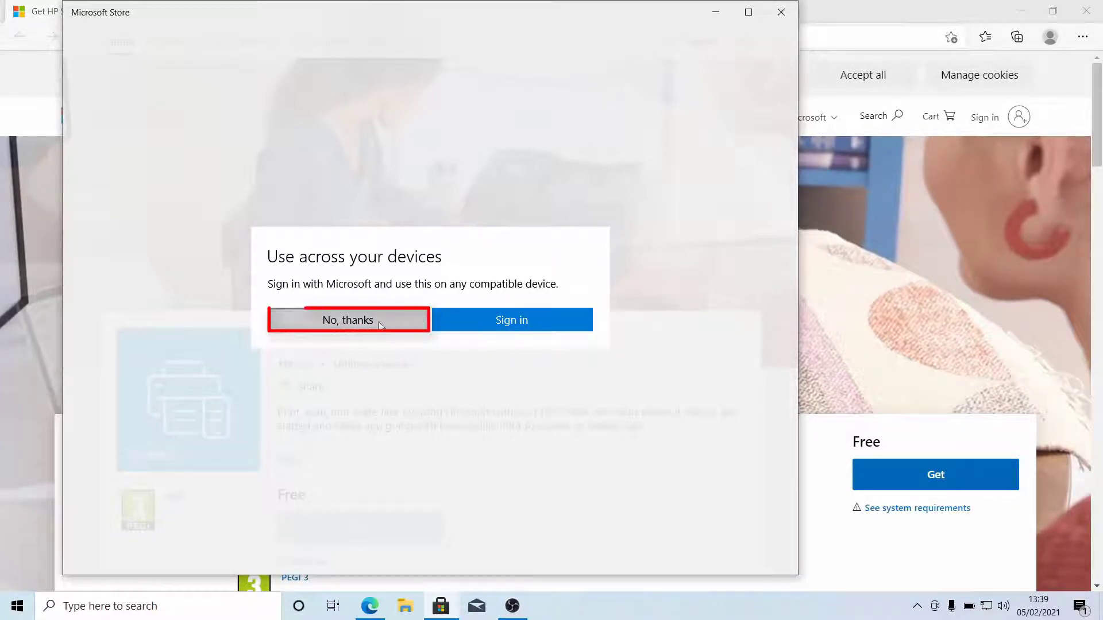
left_click(347, 320)
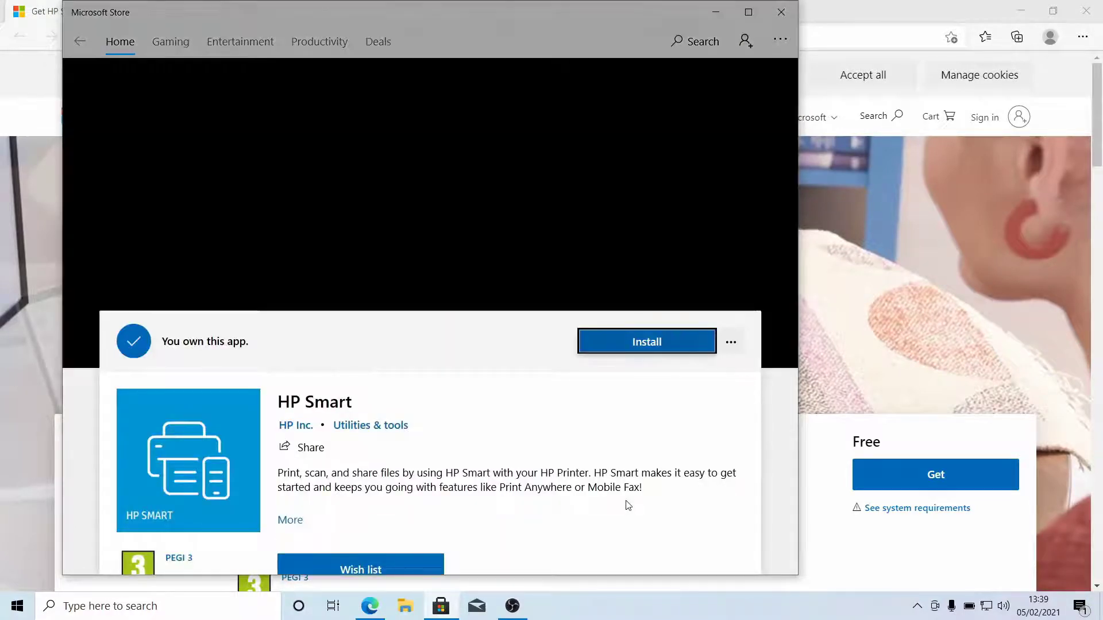
Install HP Smart from Microsoft Store and launch it
left_click(645, 341)
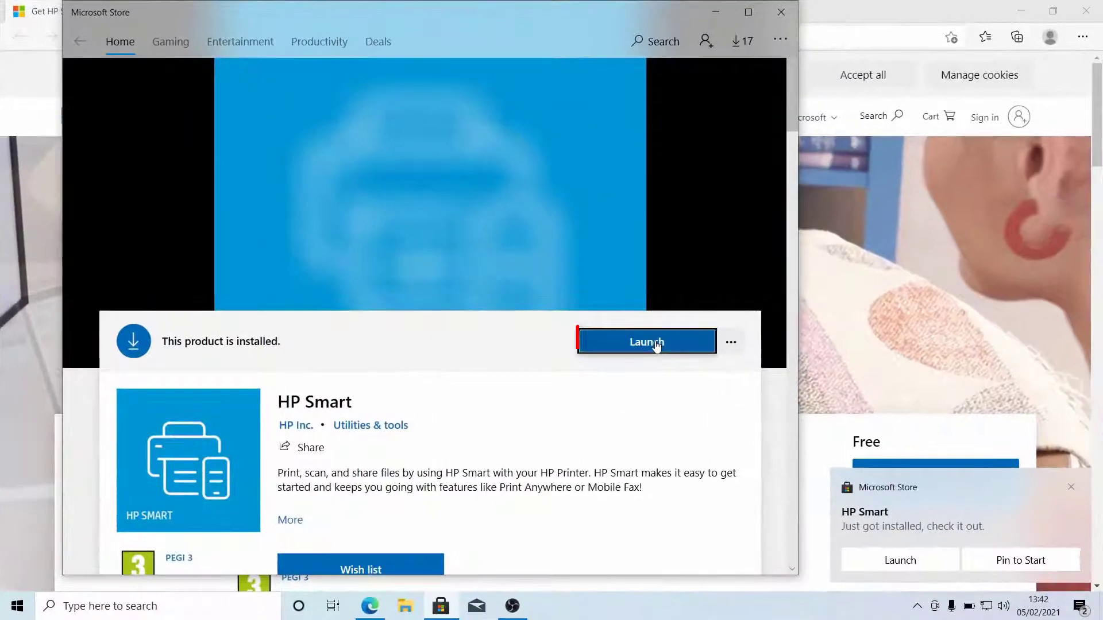
left_click(645, 342)
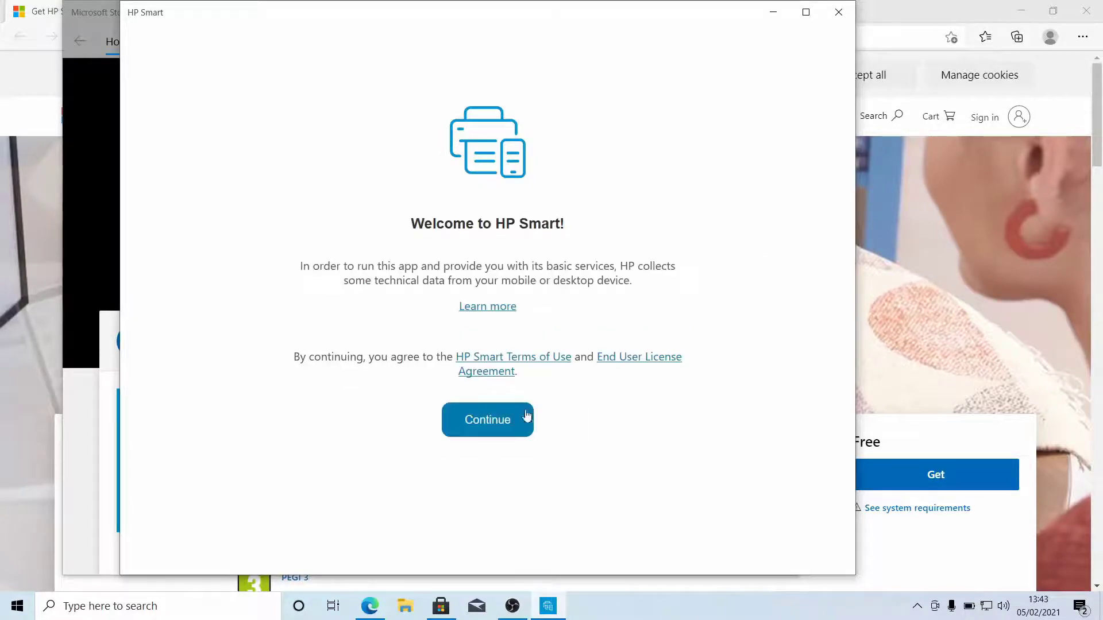
Accept HP Smart's welcome terms, decline usage-data sharing, and choose Set Up a New Printer
left_click(487, 419)
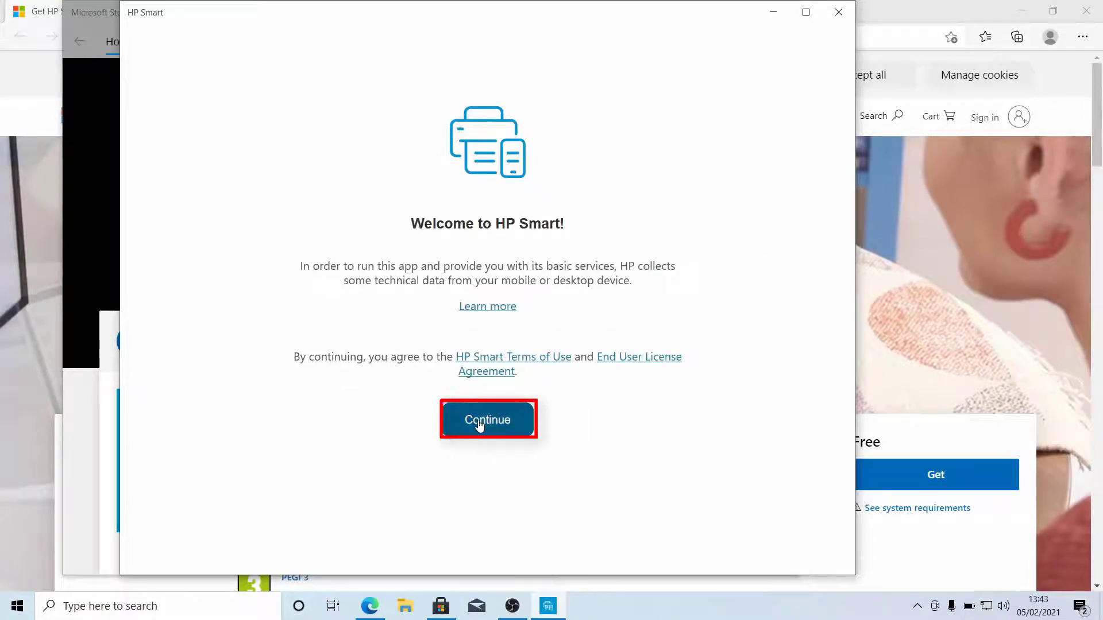
left_click(486, 420)
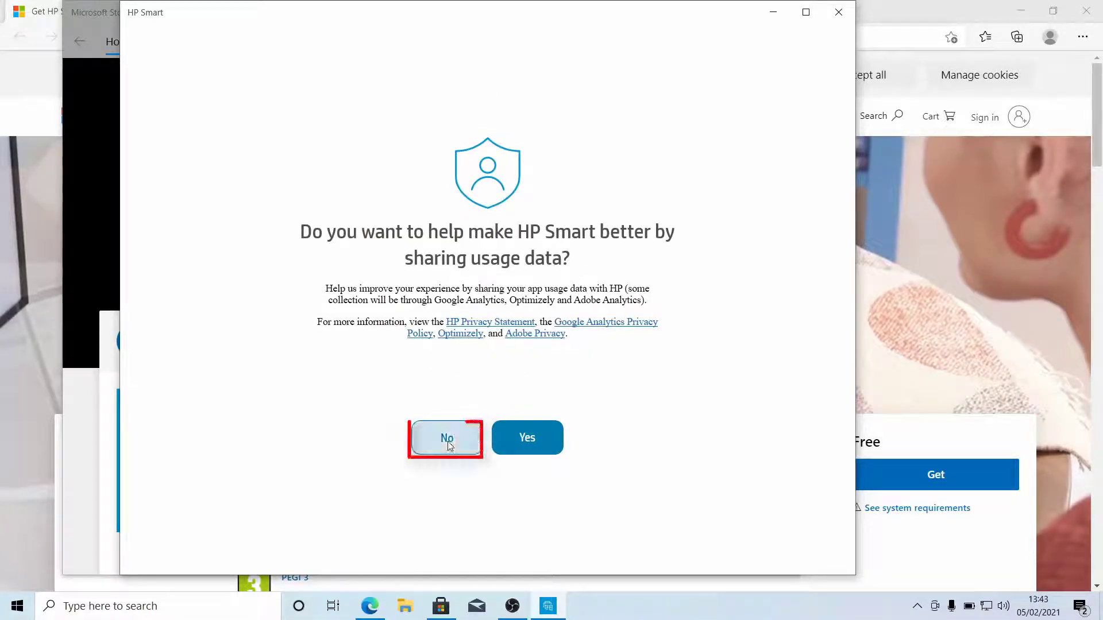
left_click(445, 438)
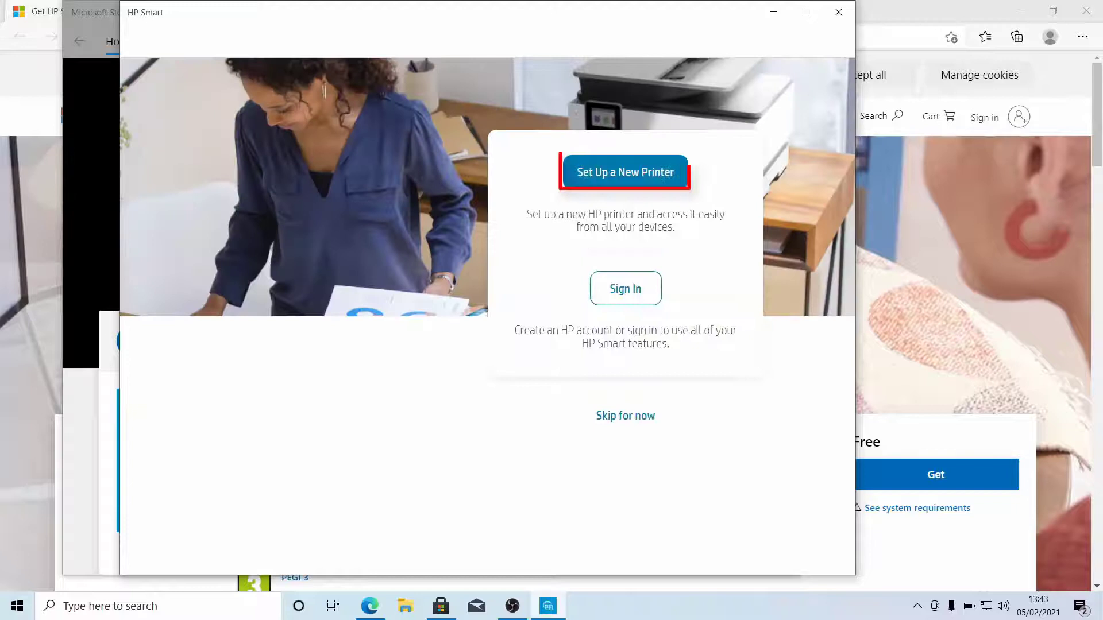
left_click(625, 416)
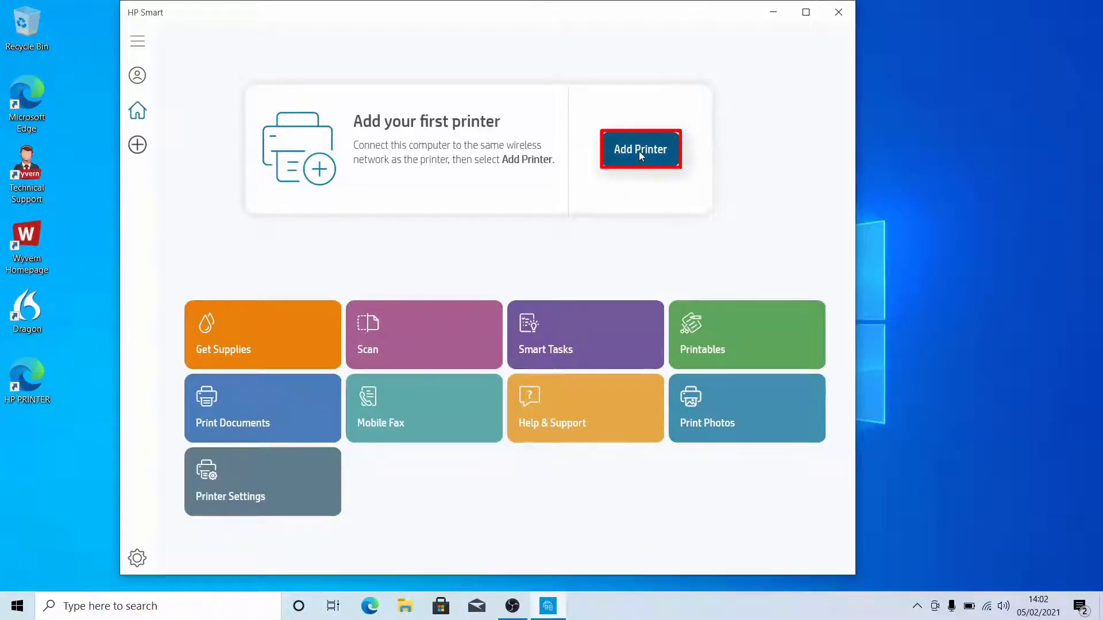
Add a printer and start setup for the detected HP ENVY 6000 series
left_click(640, 149)
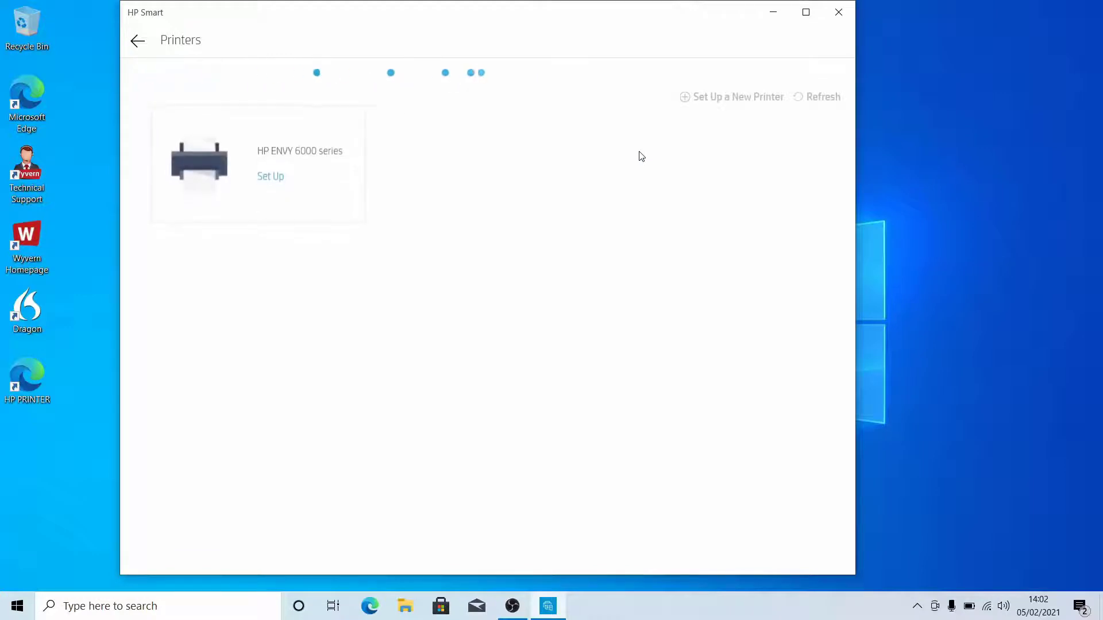
mouse_move(308, 233)
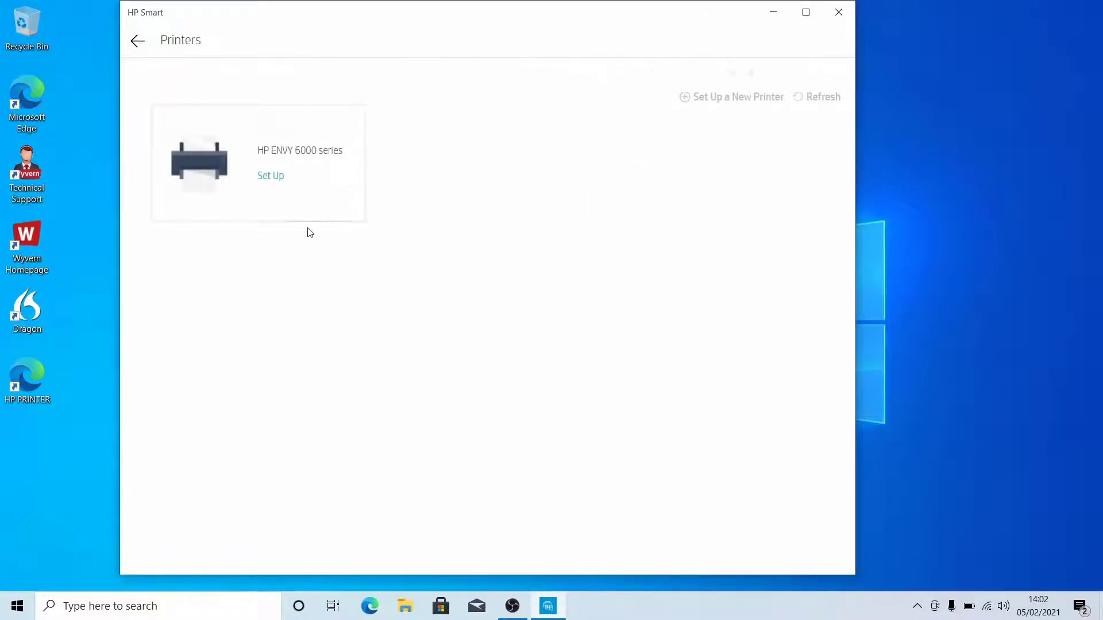
left_click(270, 175)
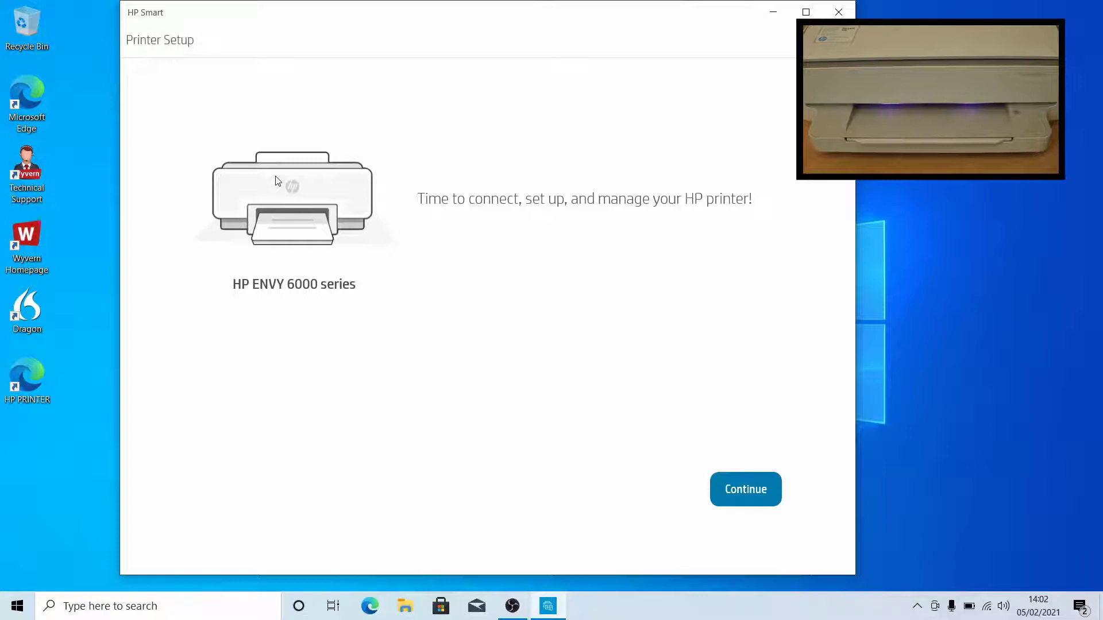
mouse_move(314, 404)
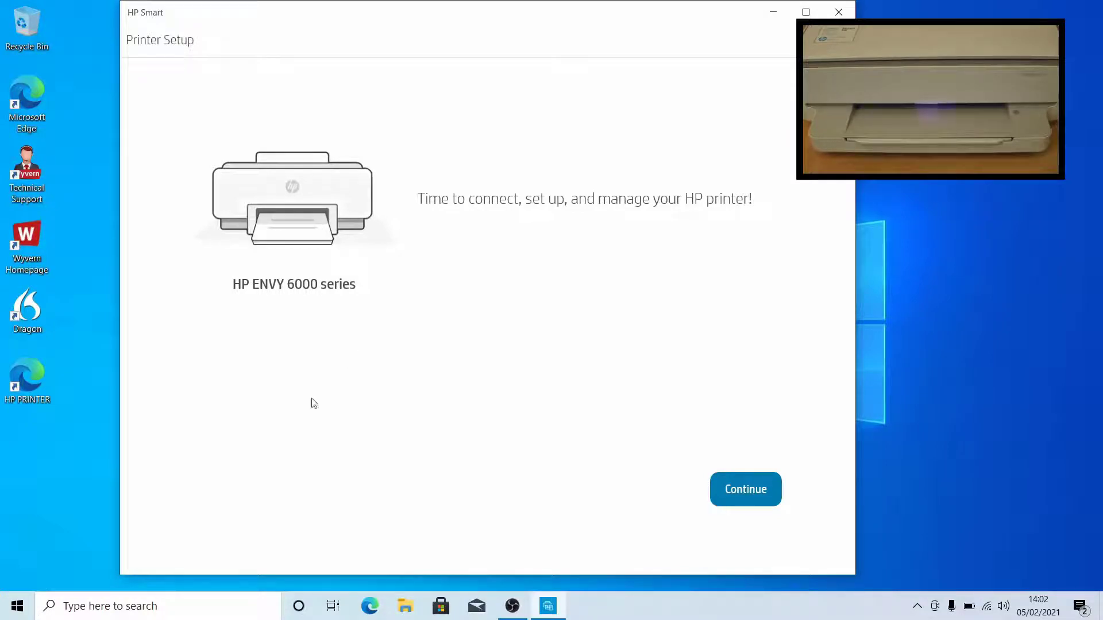
Connect the HP ENVY 6000 to Wi-Fi using the computer's saved Wi-Fi password
left_click(745, 489)
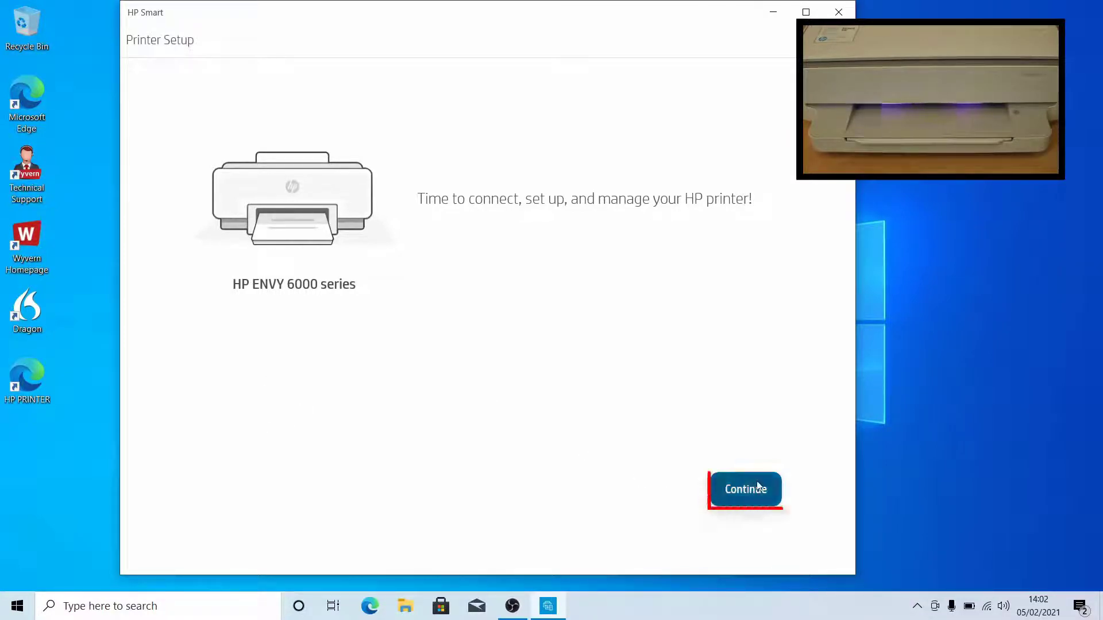
left_click(744, 488)
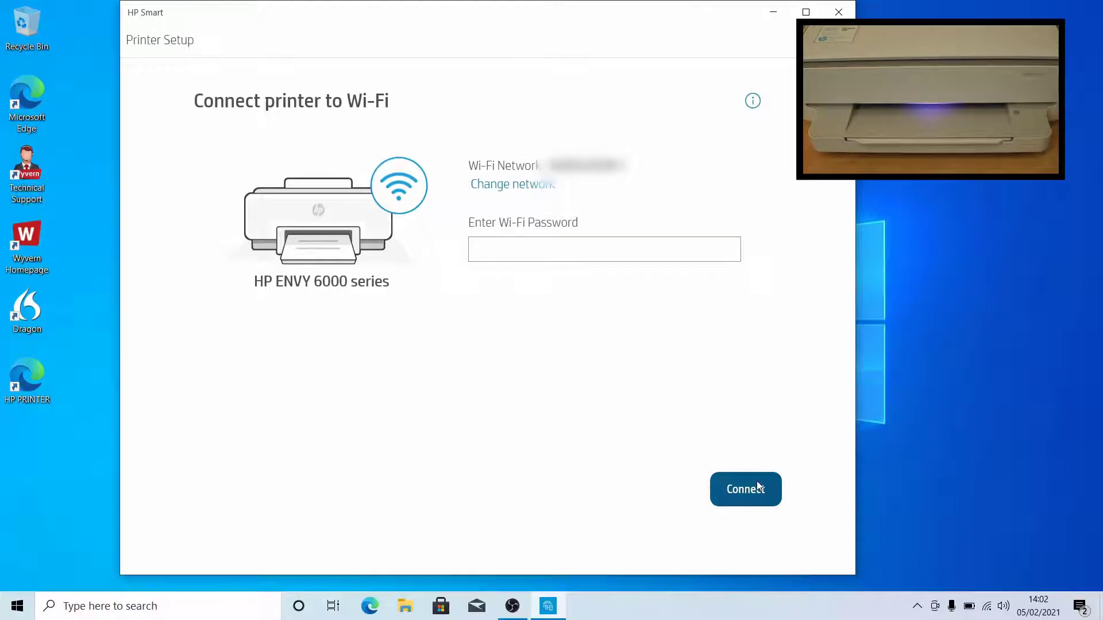
left_click(745, 489)
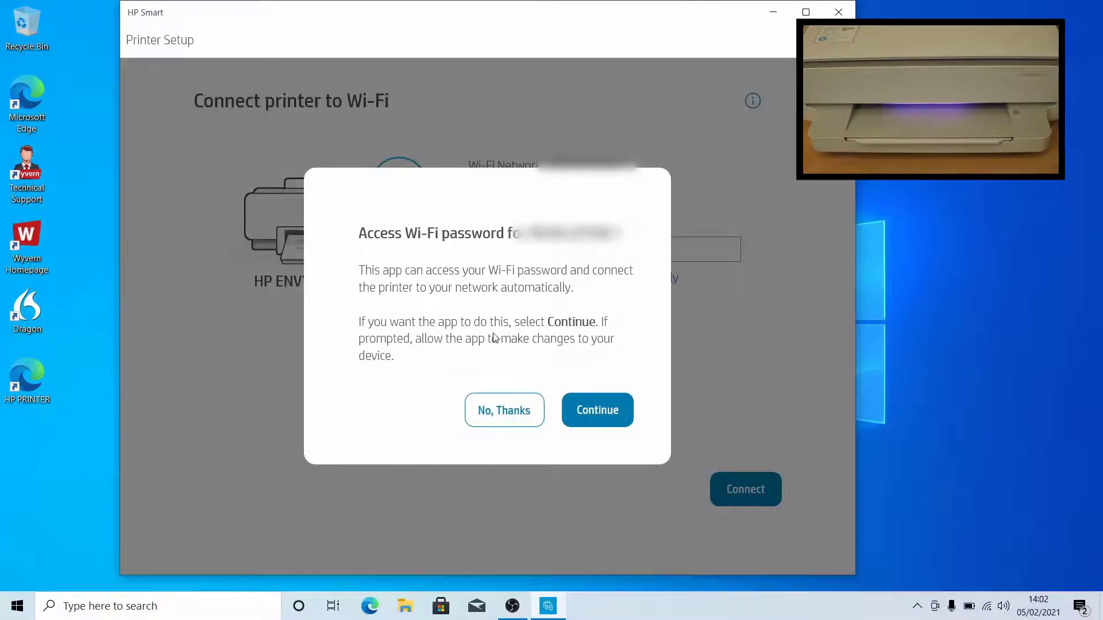
mouse_move(597, 410)
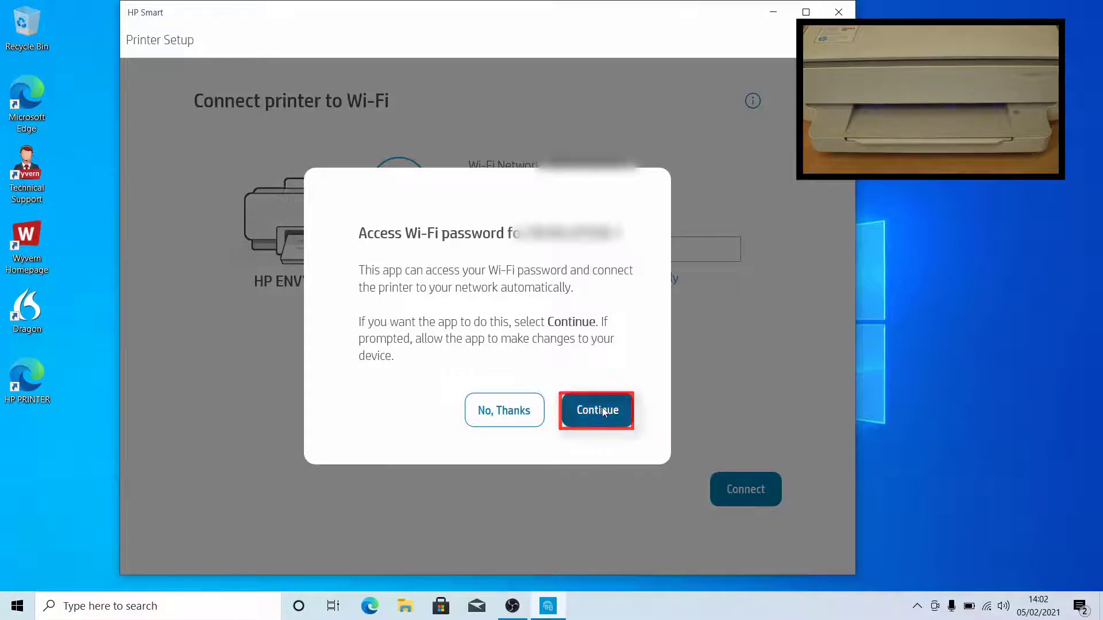
left_click(595, 410)
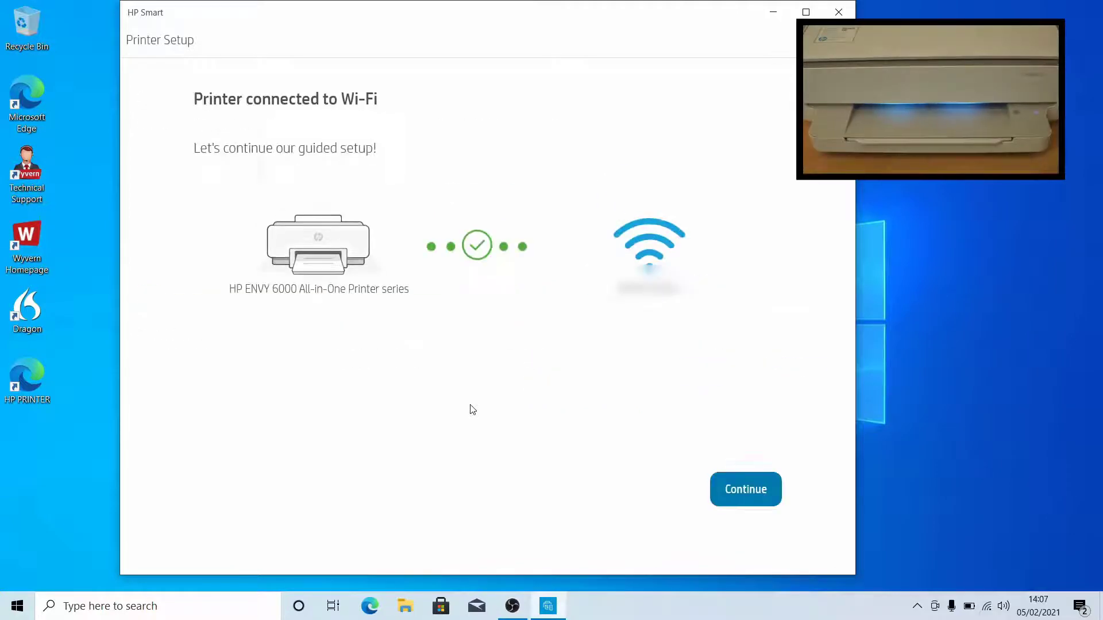
mouse_move(745, 499)
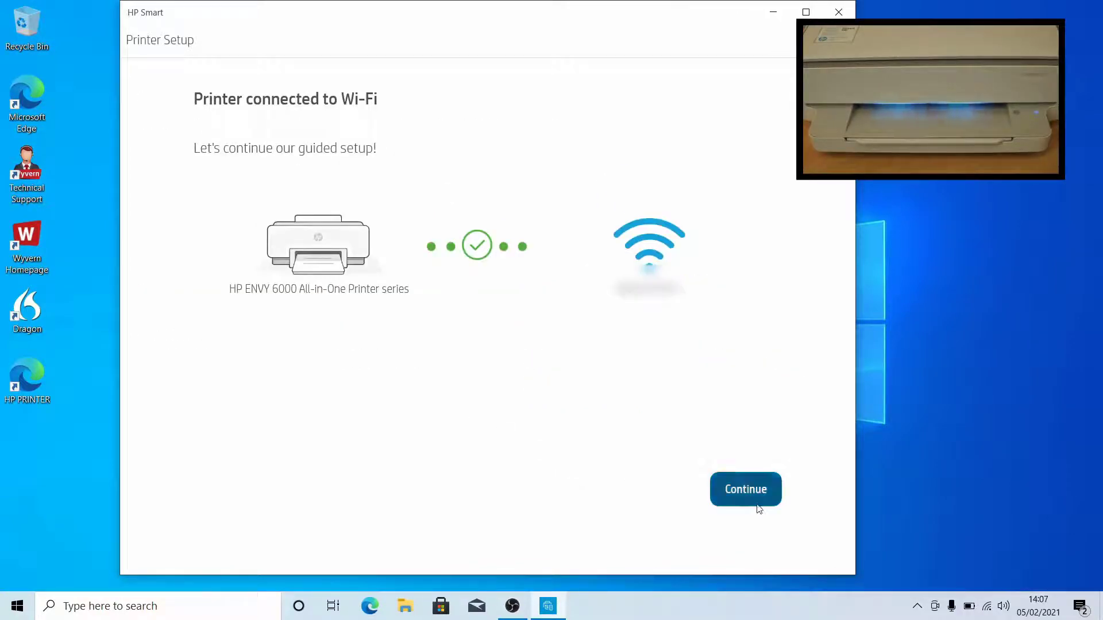
Continue past 'Printer connected to Wi-Fi' and accept the connected printing services notice
left_click(745, 489)
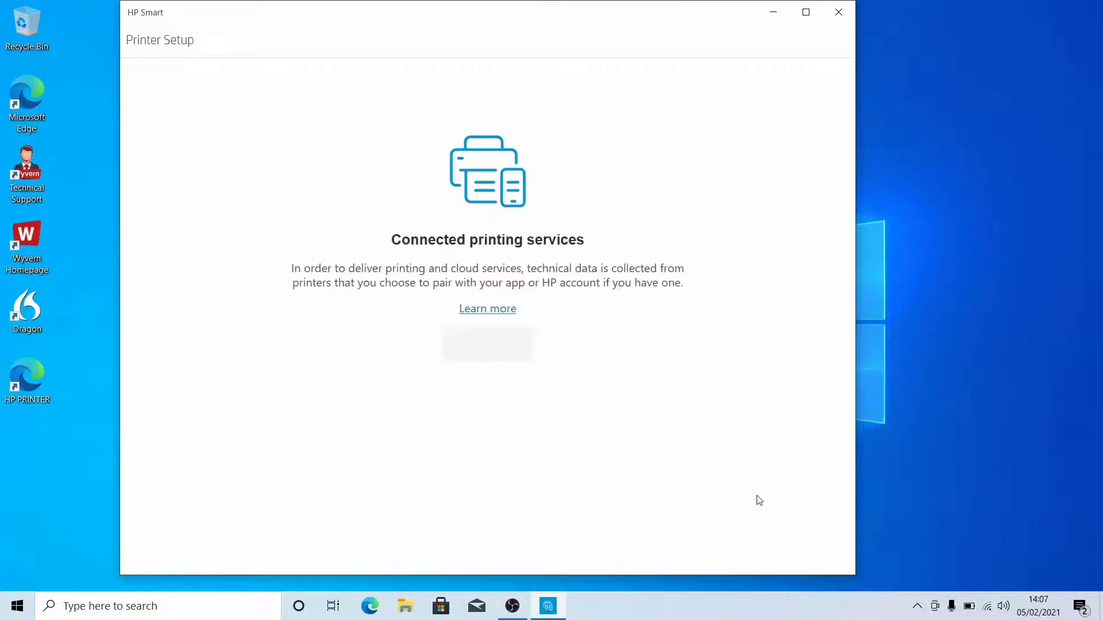
mouse_move(488, 344)
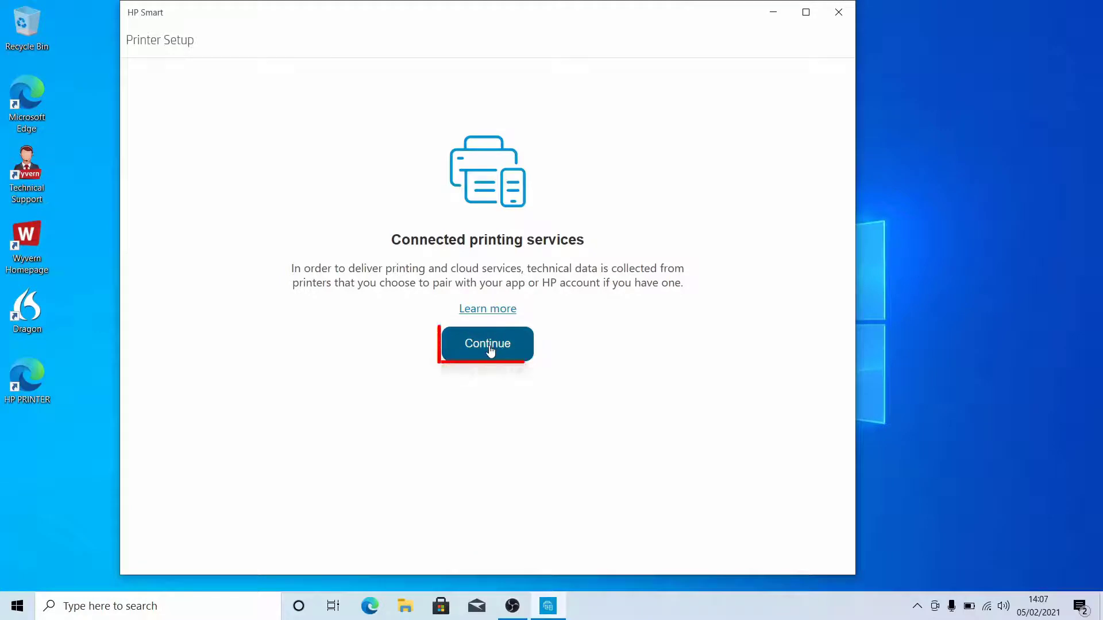
left_click(486, 344)
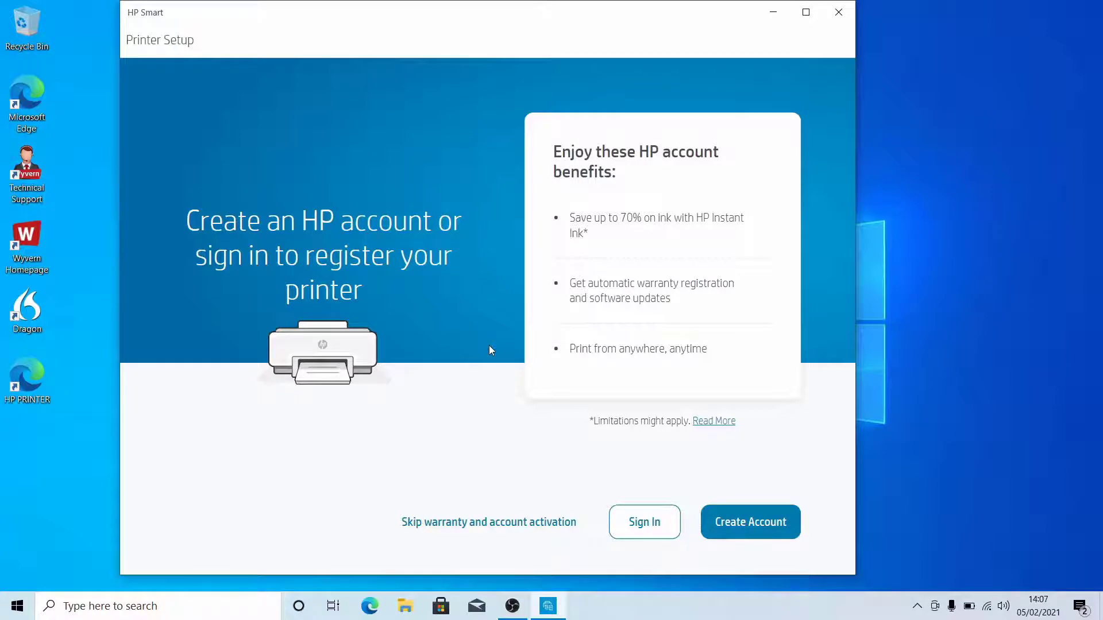
mouse_move(777, 358)
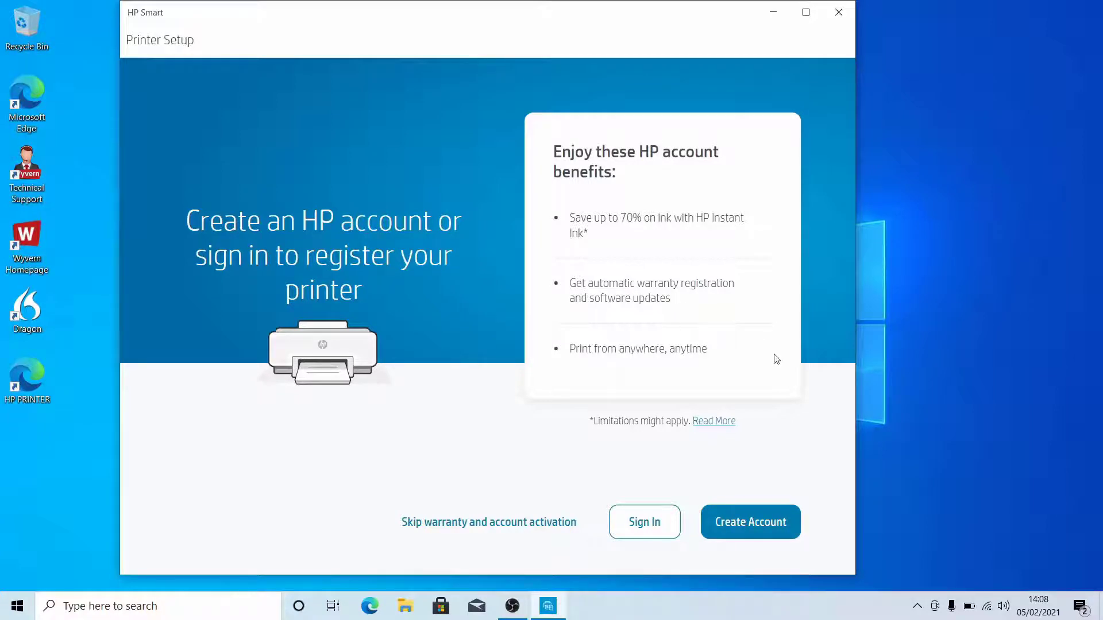
mouse_move(777, 444)
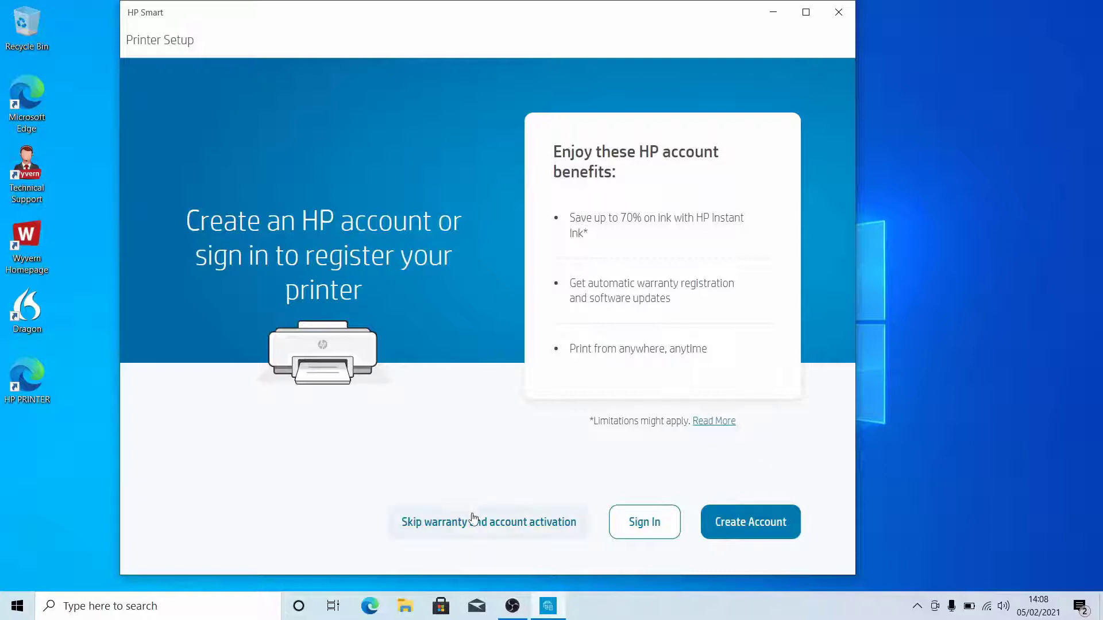
mouse_move(482, 529)
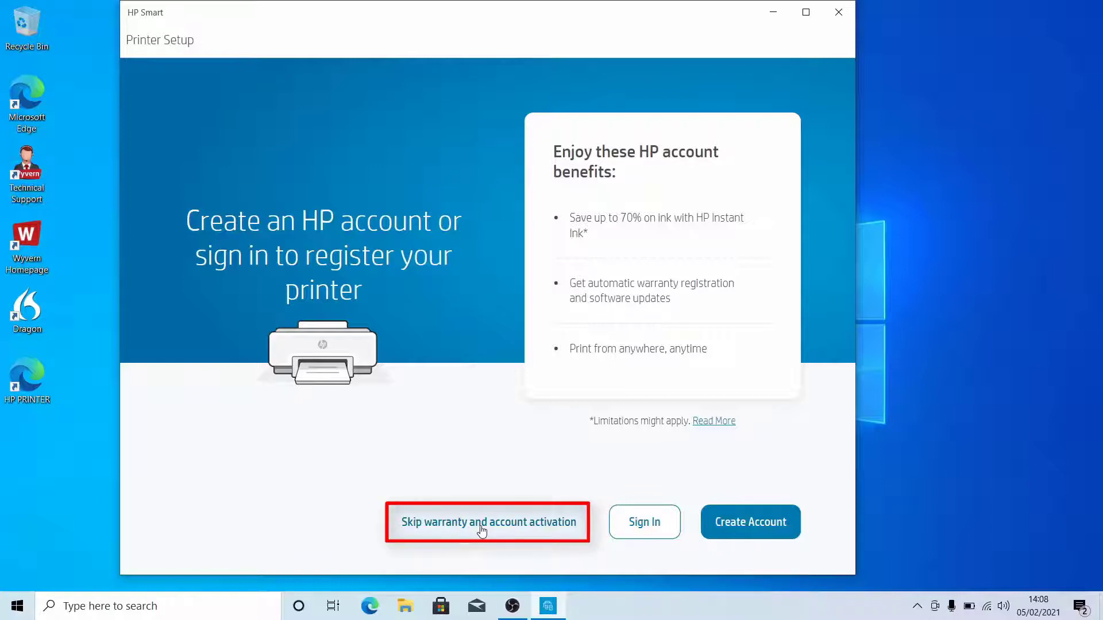
Skip HP account registration and warranty activation, confirming on the warranty reminder
left_click(487, 522)
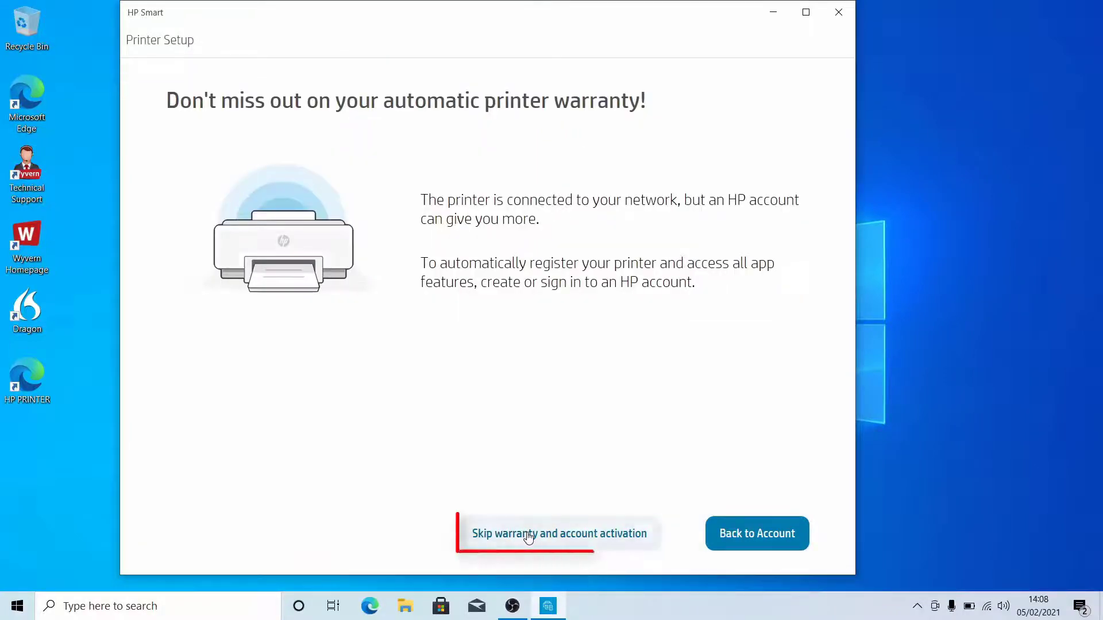
left_click(559, 533)
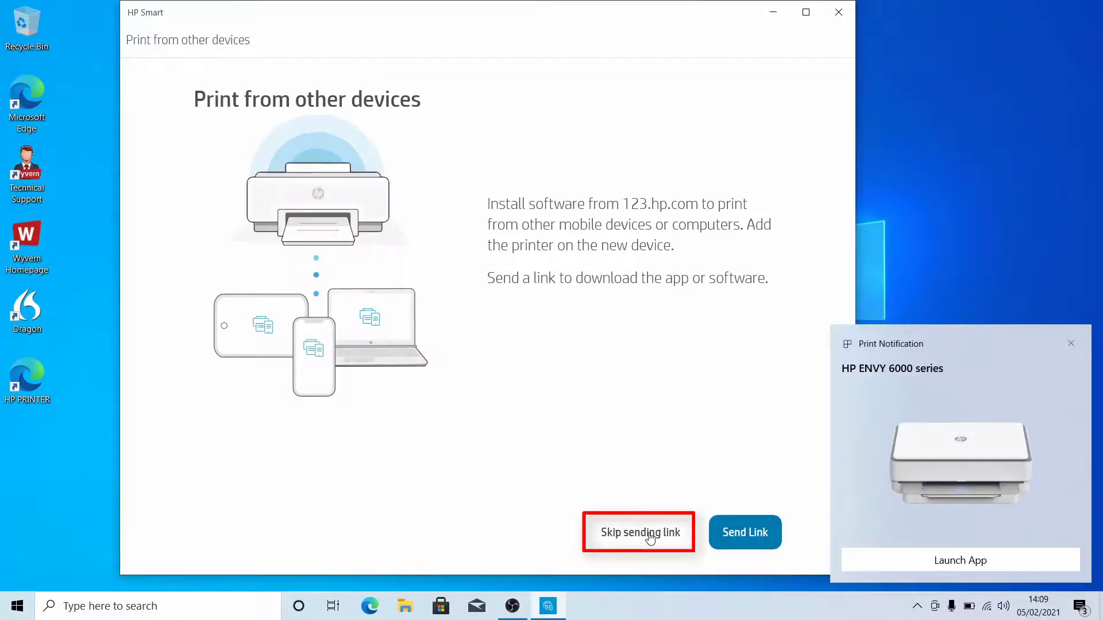
Skip sending the download link and printing the welcome page, reaching the HP ENVY 6000 dashboard
left_click(1070, 344)
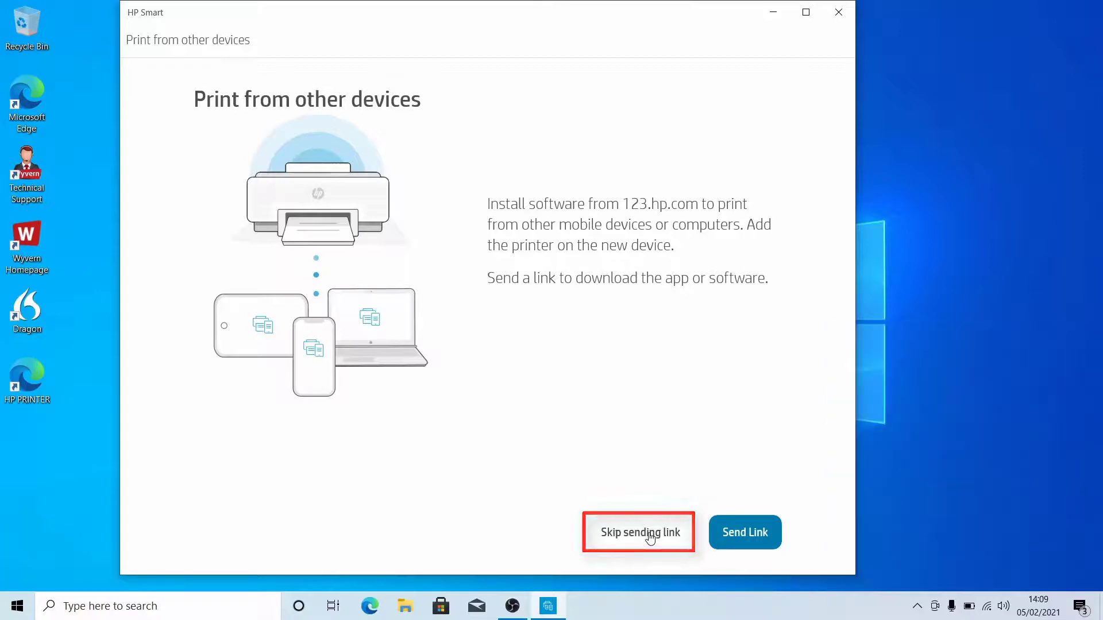
left_click(638, 532)
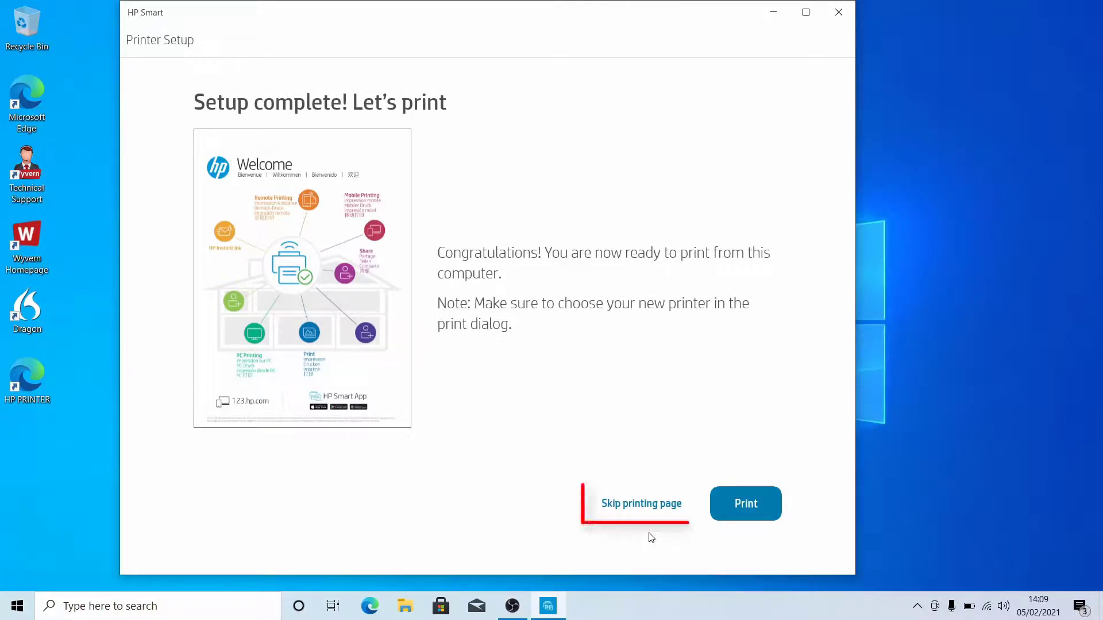
mouse_move(641, 504)
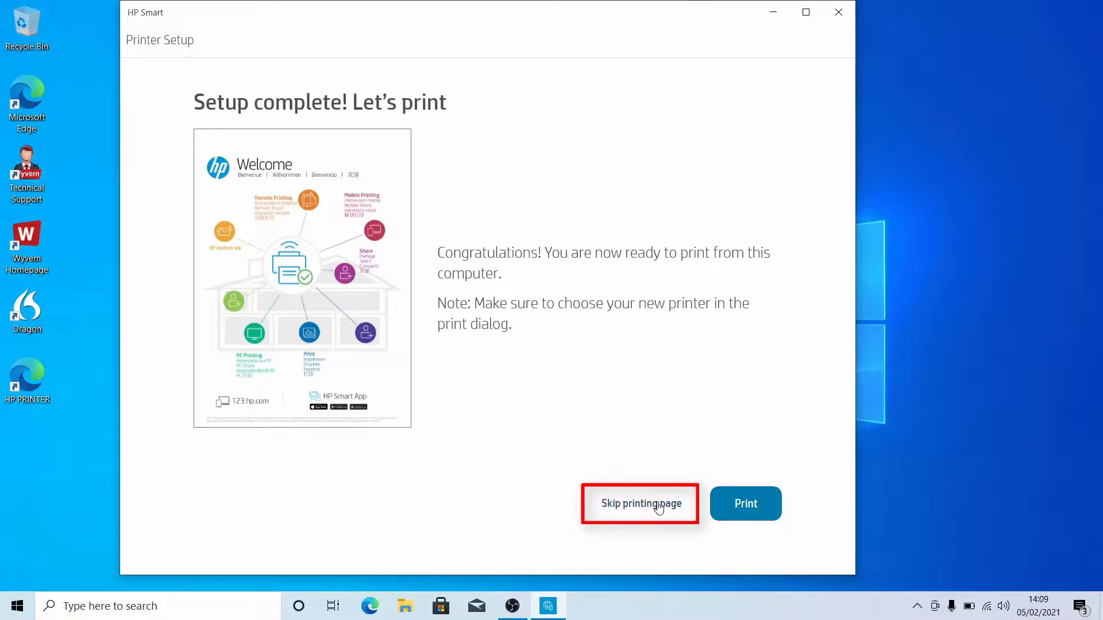
left_click(640, 504)
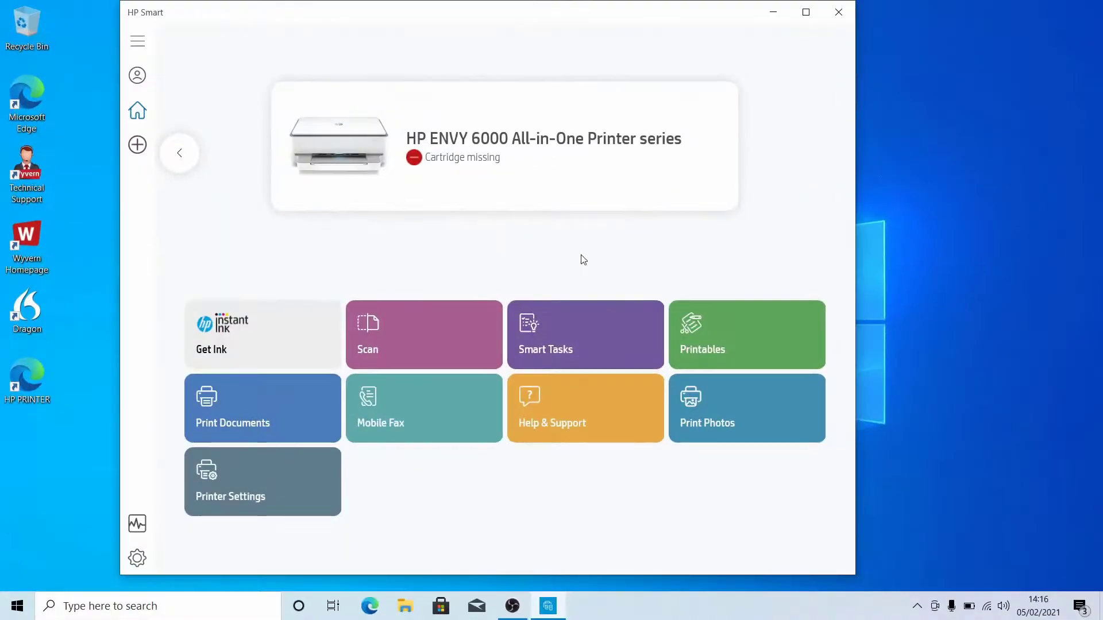